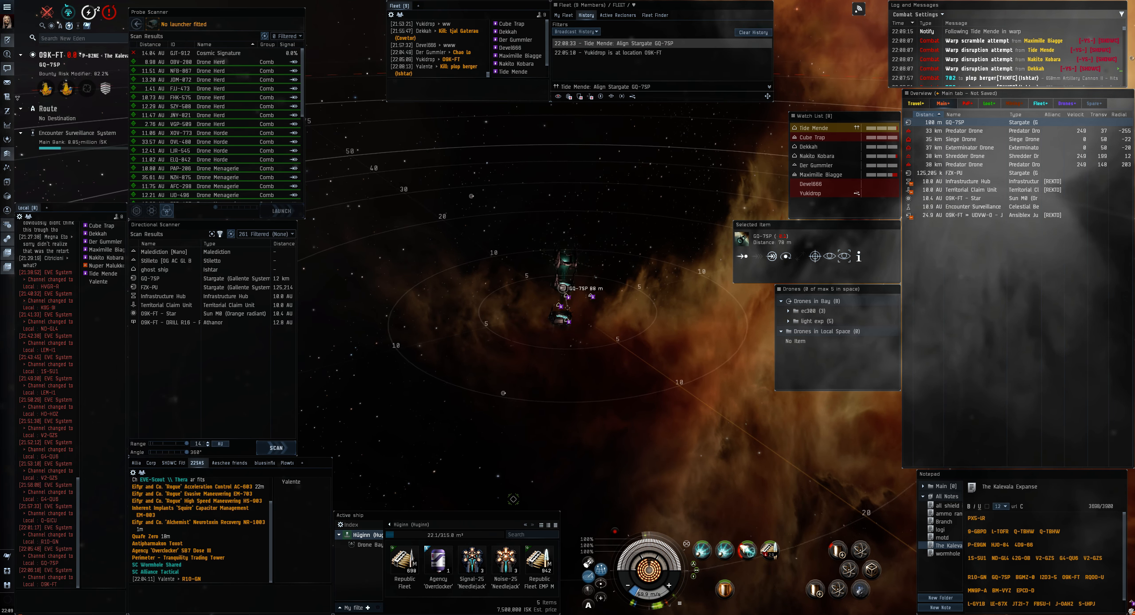
- Jump through the stargate from GQ-75P into R10-GN and wait for the session change
{"action": "left_click", "coordinate": [770, 255]}
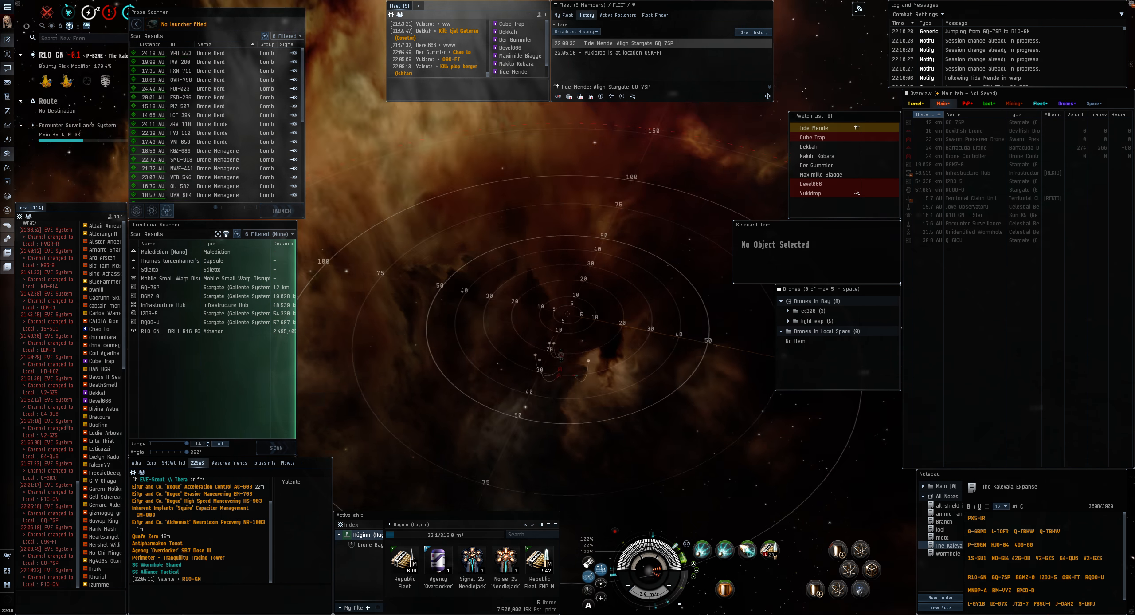
- Align the ship toward the Q-GCU stargate inside R10-GN
{"action": "left_click", "coordinate": [945, 120]}
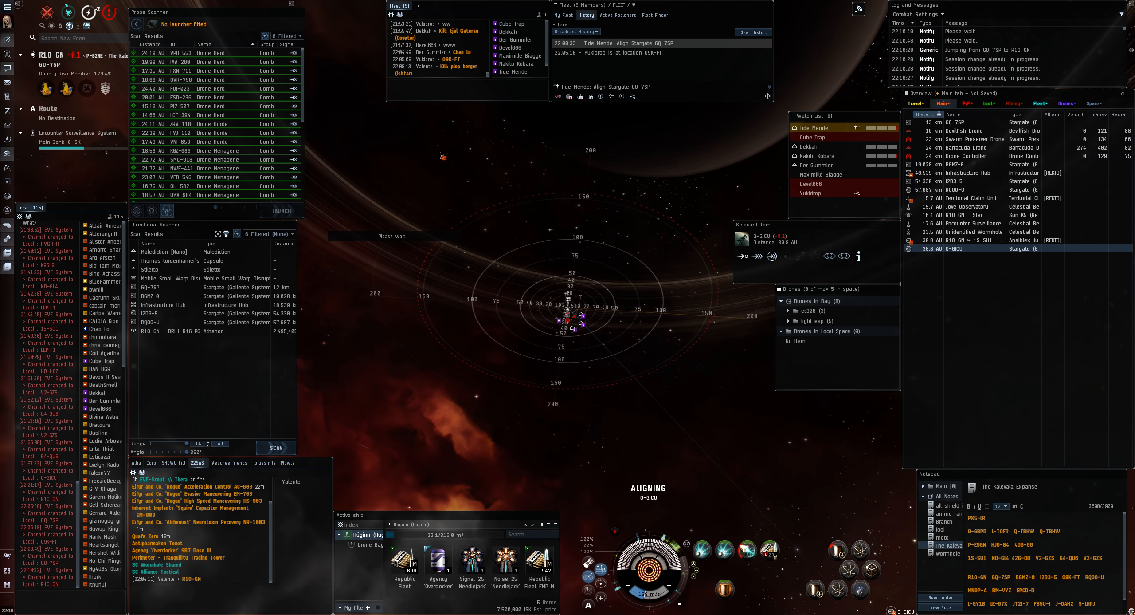
- Tackle the hostile Caracals with the warp disruptor and align toward the R10-GN star
{"action": "left_click", "coordinate": [963, 155]}
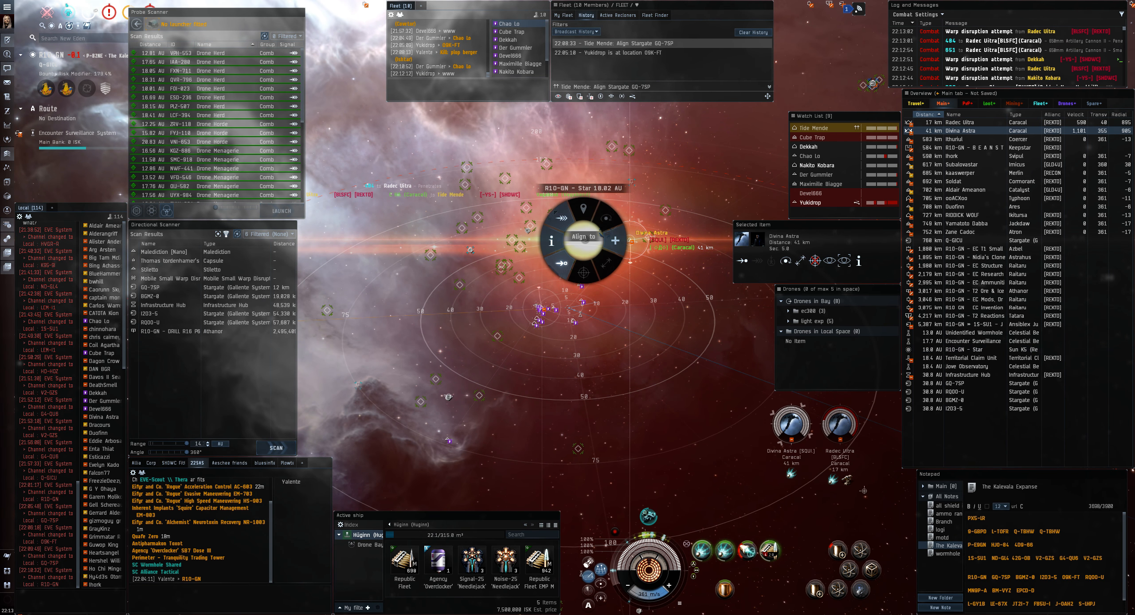
{"action": "left_click", "coordinate": [583, 236]}
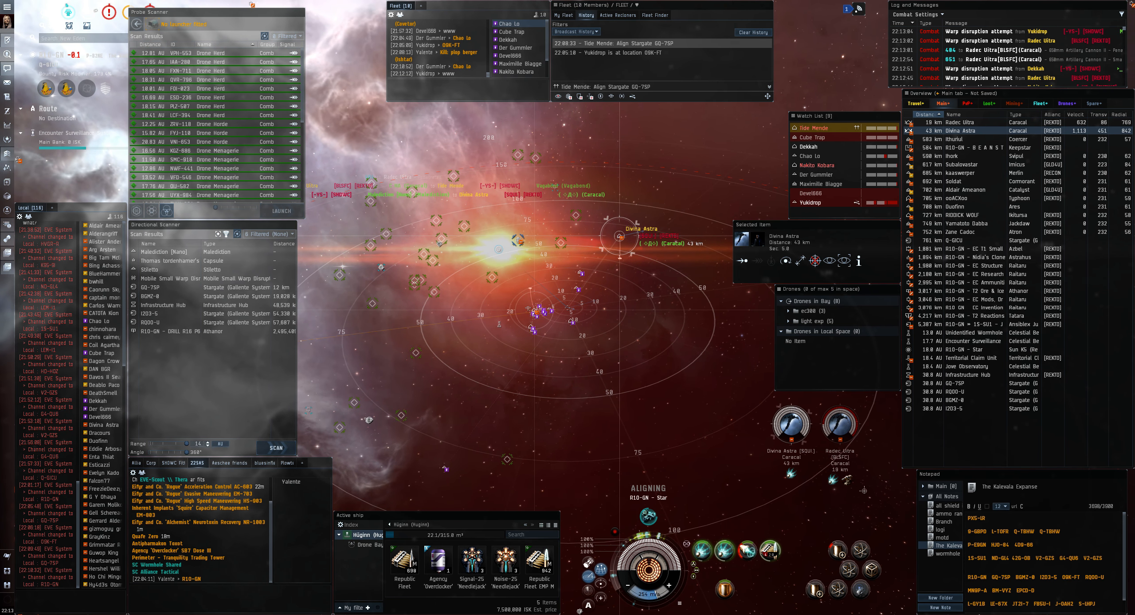